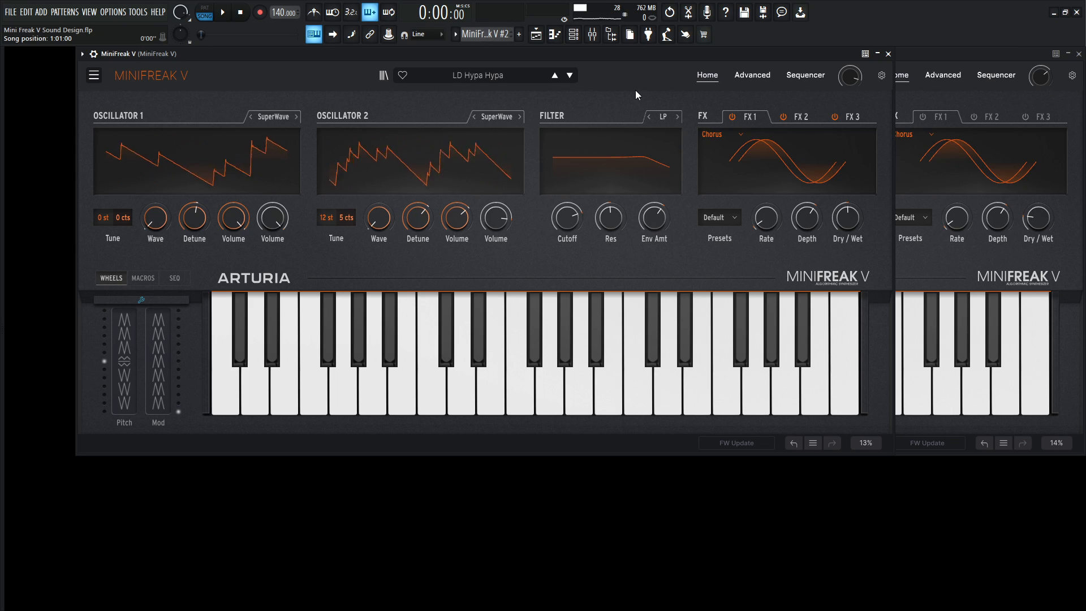
Audition the LD Hypa Hypa lead, then bring the default-patch MiniFreak V #2 forward.
left_click(221, 12)
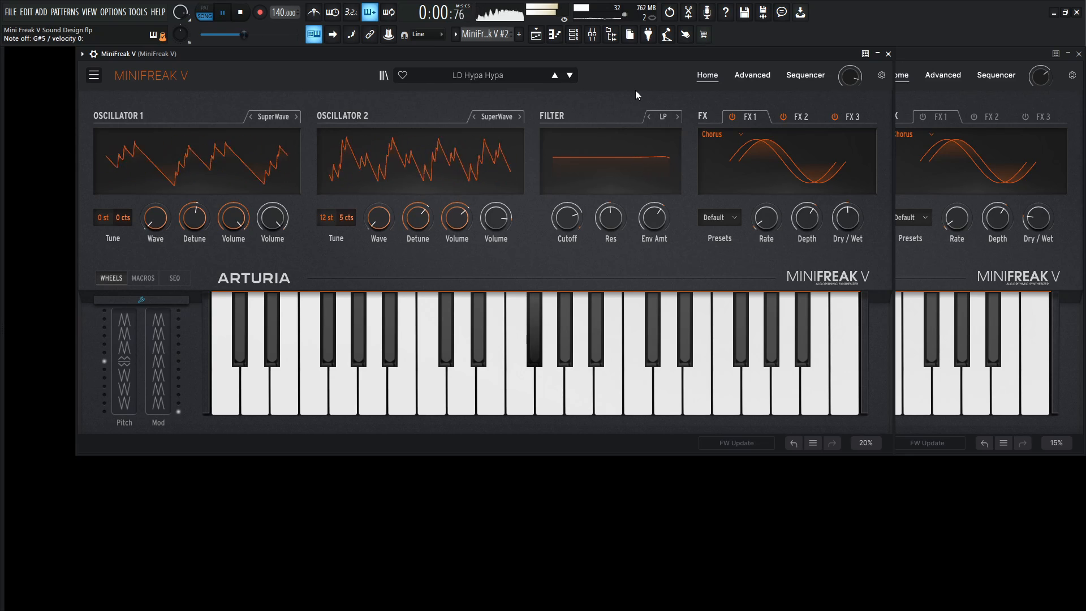
left_click(490, 388)
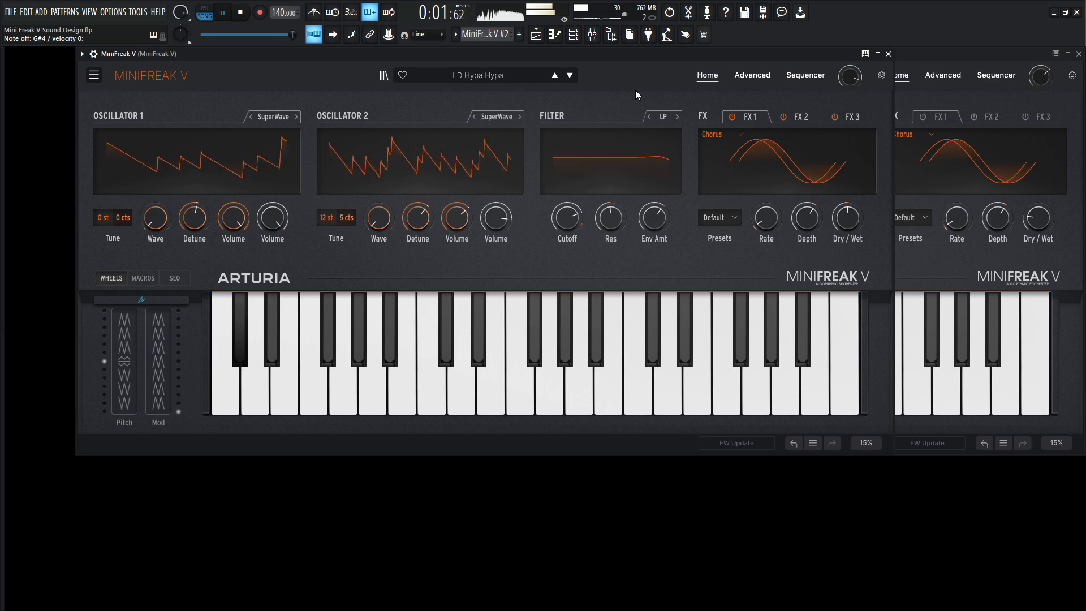
left_click(240, 12)
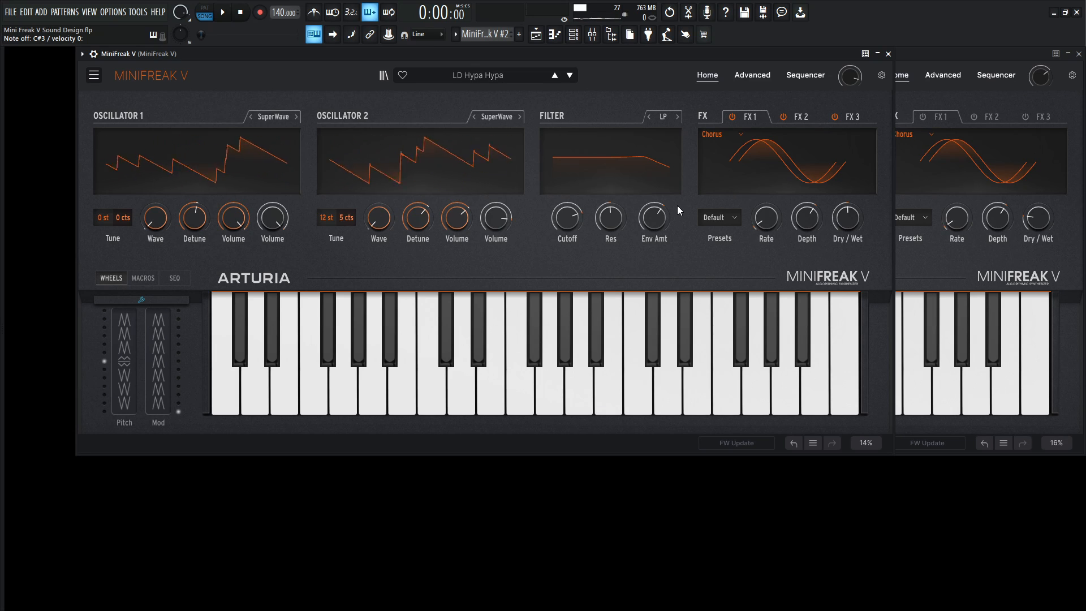
left_click(835, 115)
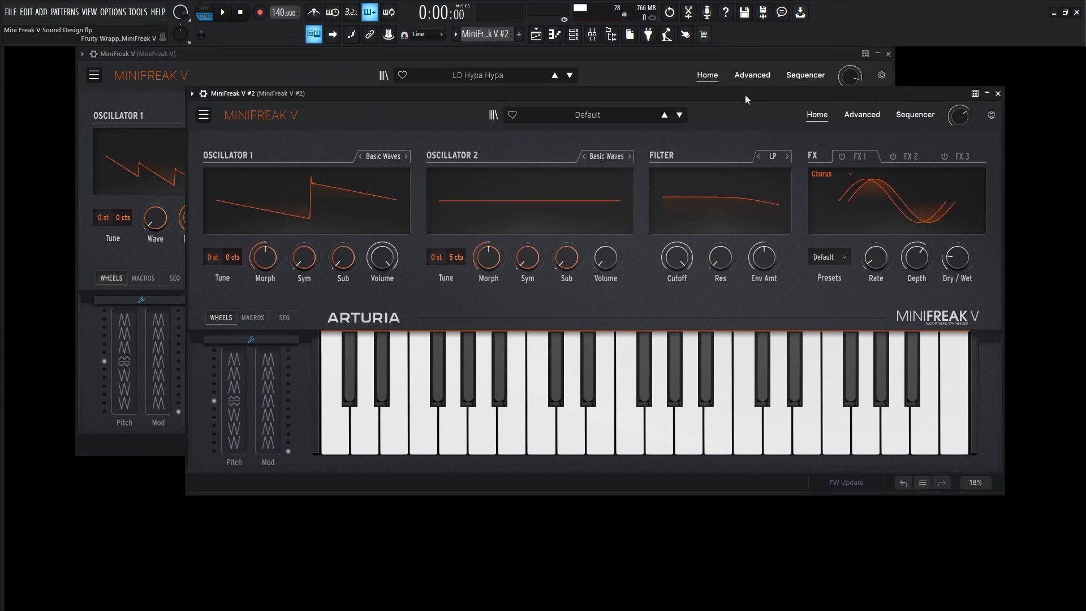
Switch from the Hypa Hypa instance to MiniFreak V #2 with the mixer beneath.
left_click(283, 74)
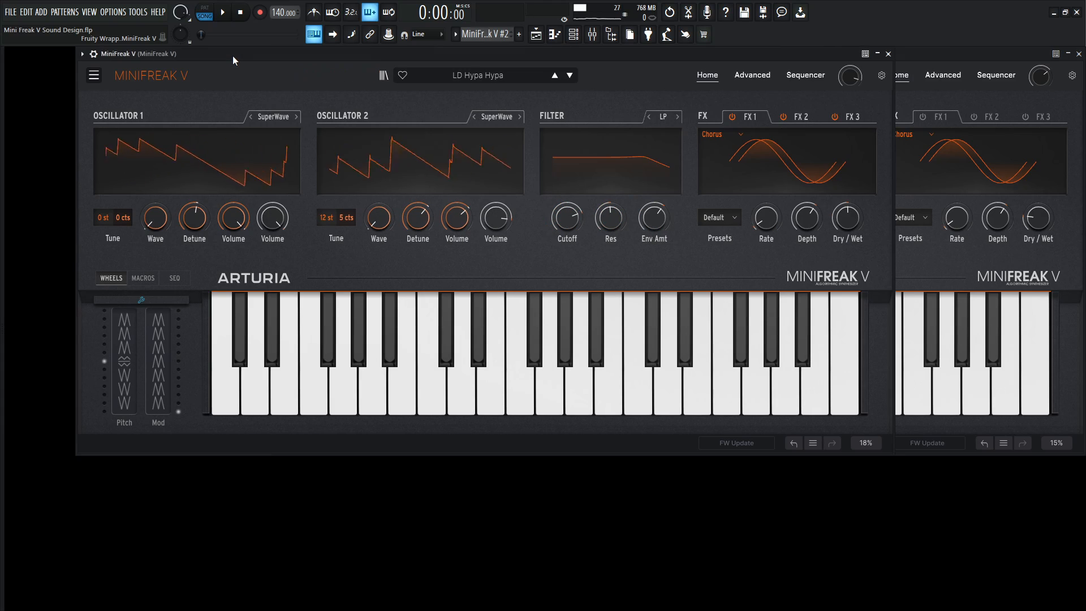
left_click(781, 117)
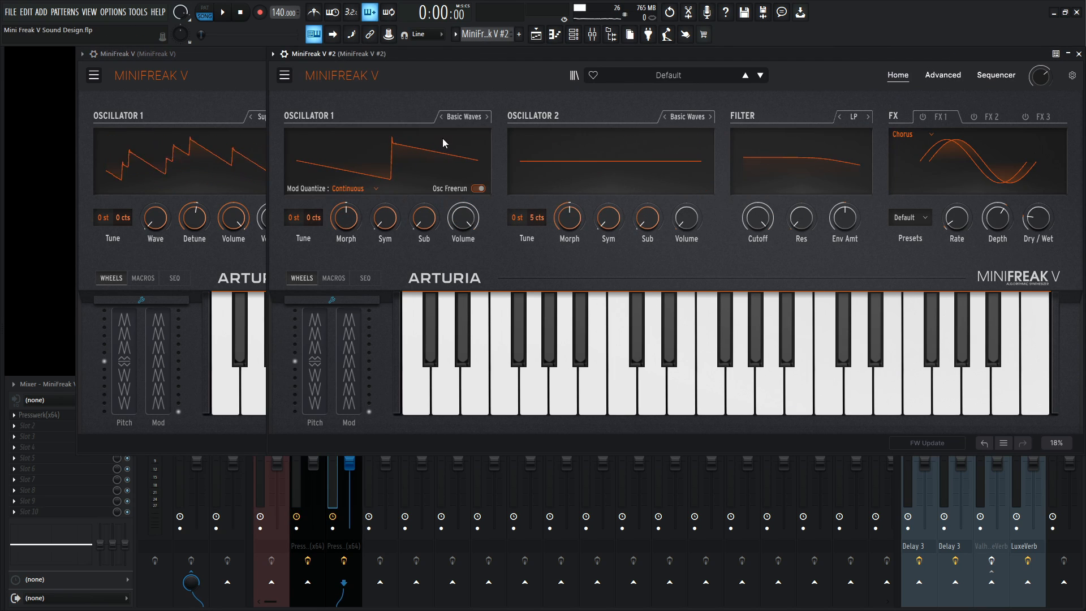
Set Oscillator 1 of MiniFreak V #2 to SuperWave.
left_click(461, 116)
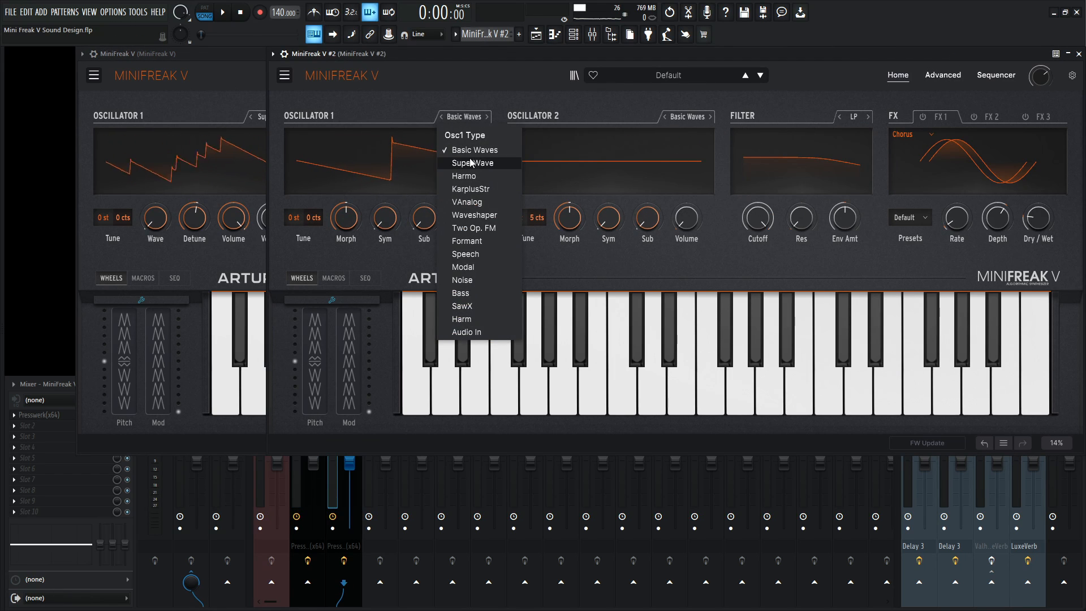
left_click(472, 163)
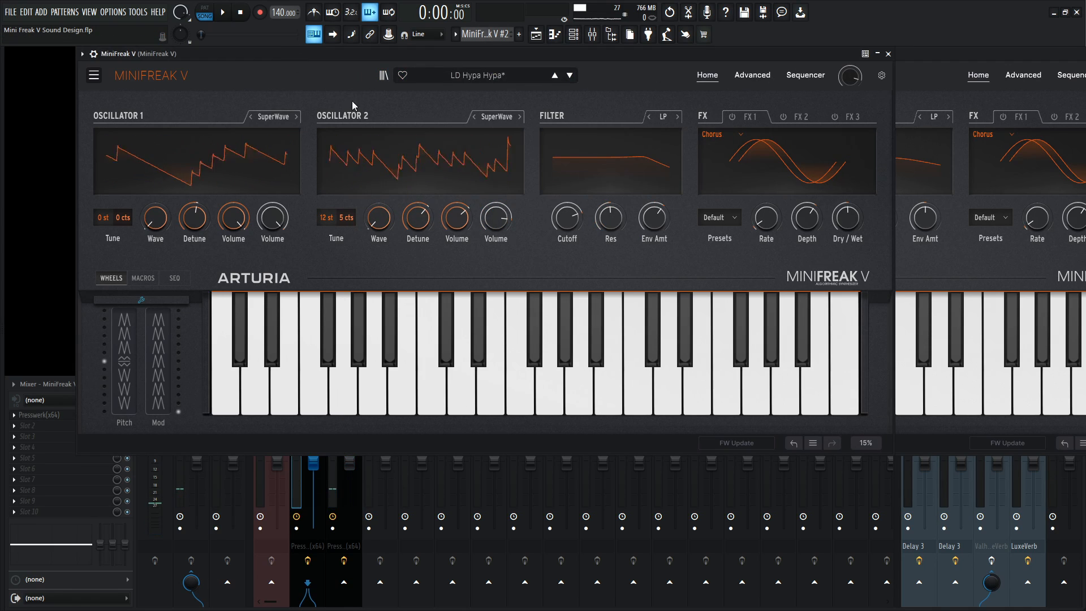
mouse_move(676, 151)
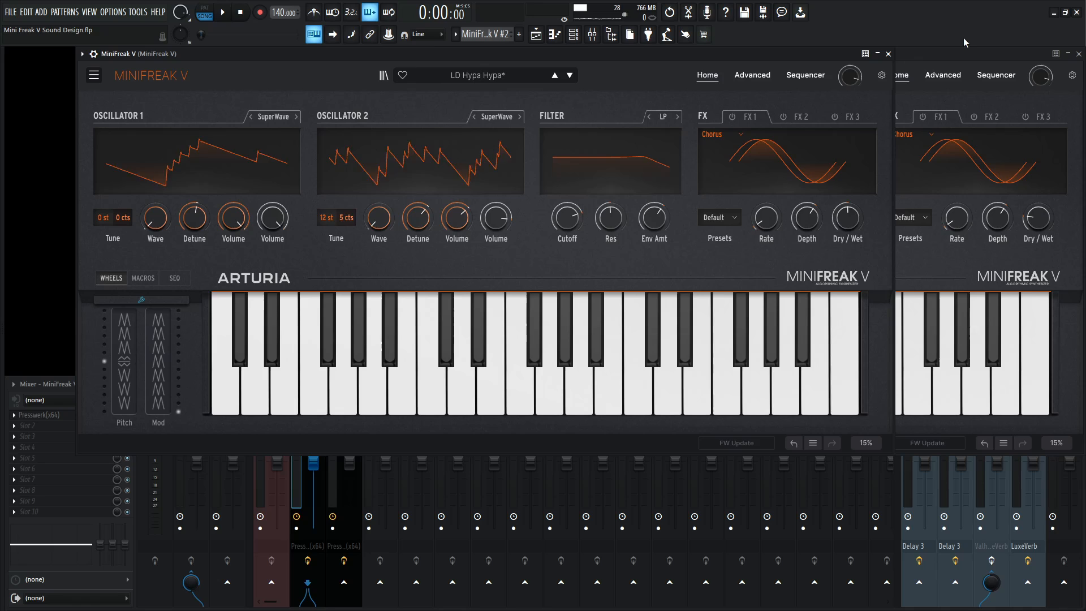
left_click(686, 116)
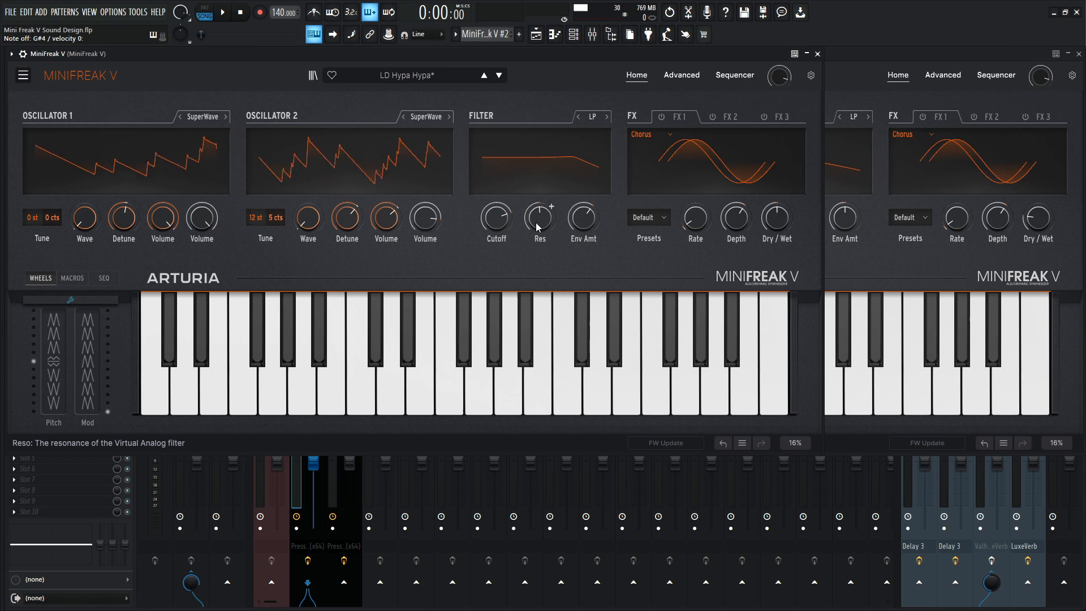
mouse_move(583, 223)
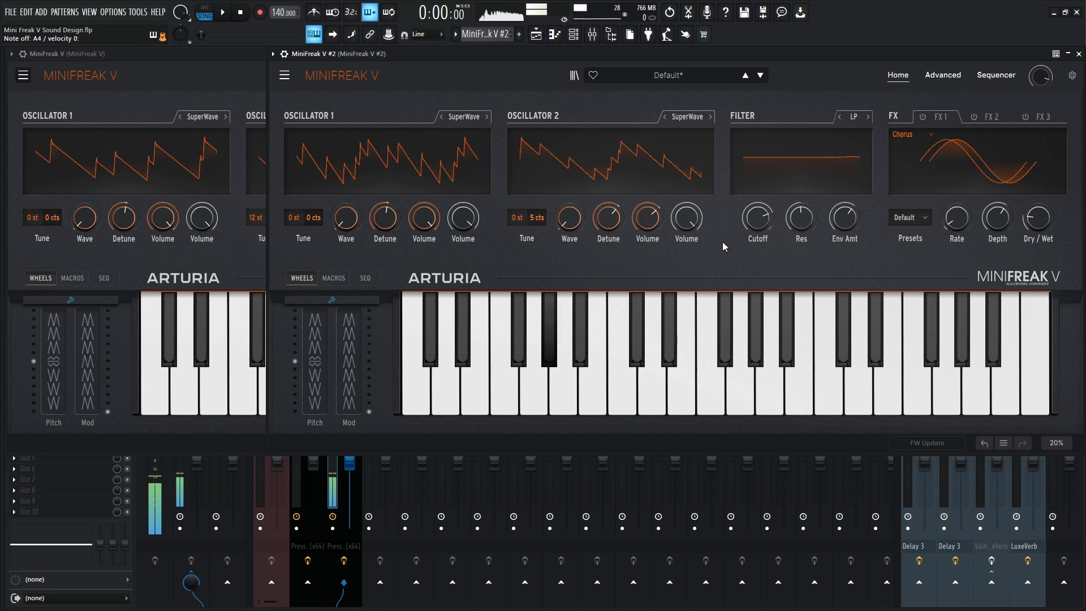
Adjust the SuperWave detune/volume on MiniFreak V #2 to match the original lead.
left_click(463, 353)
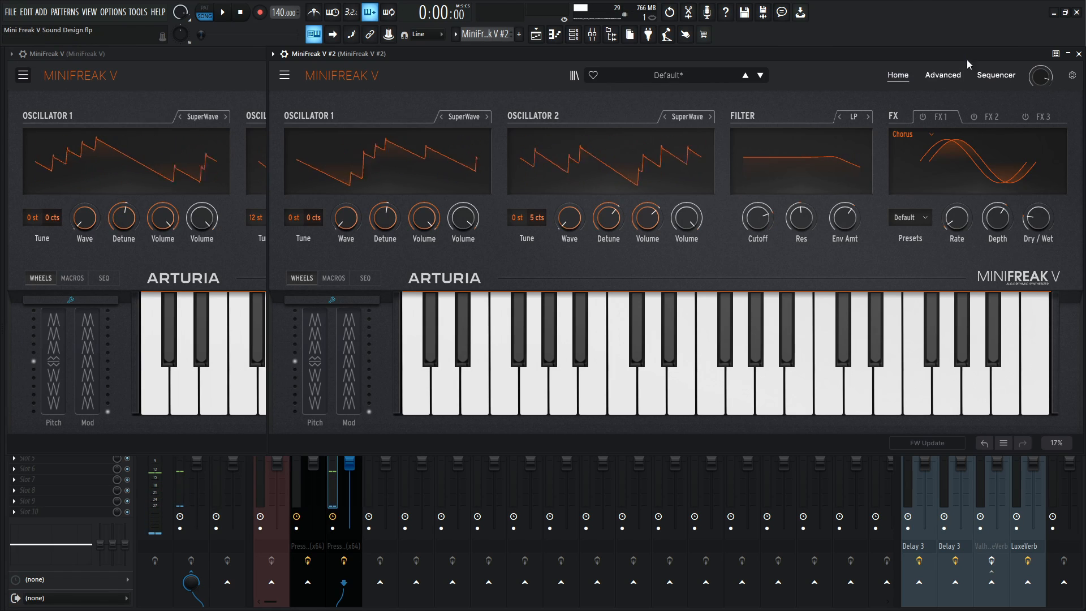
Show the Advanced settings on both MiniFreak V instances for comparison.
left_click(943, 75)
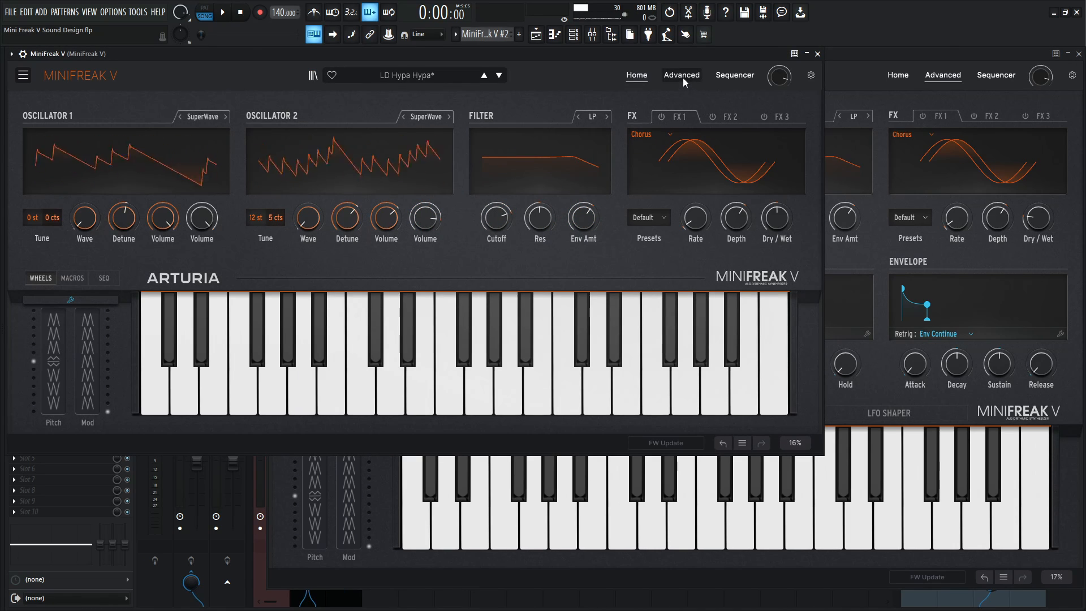
left_click(682, 75)
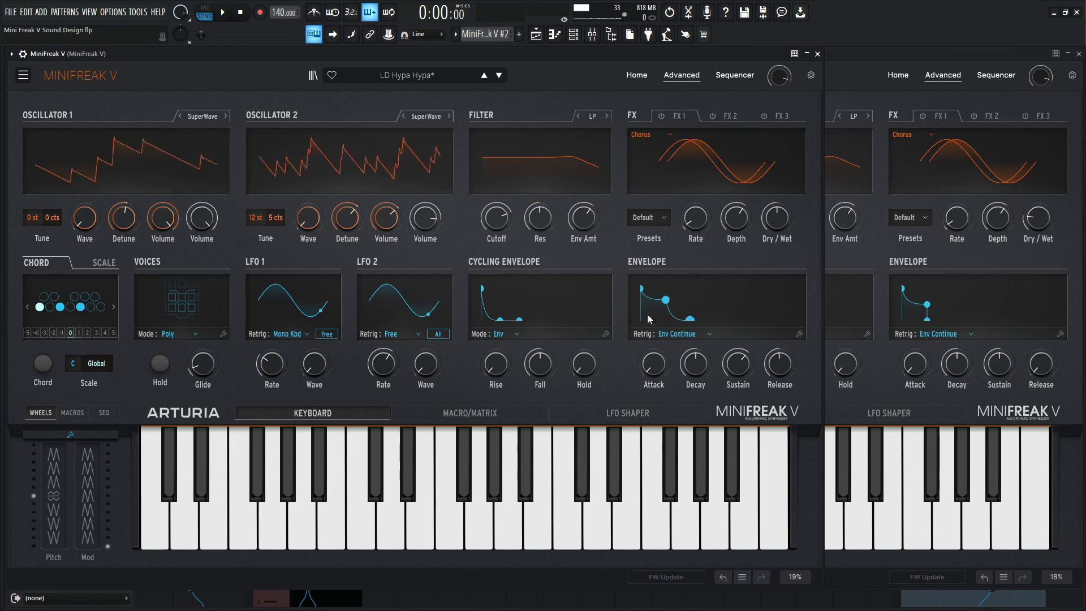
mouse_move(779, 364)
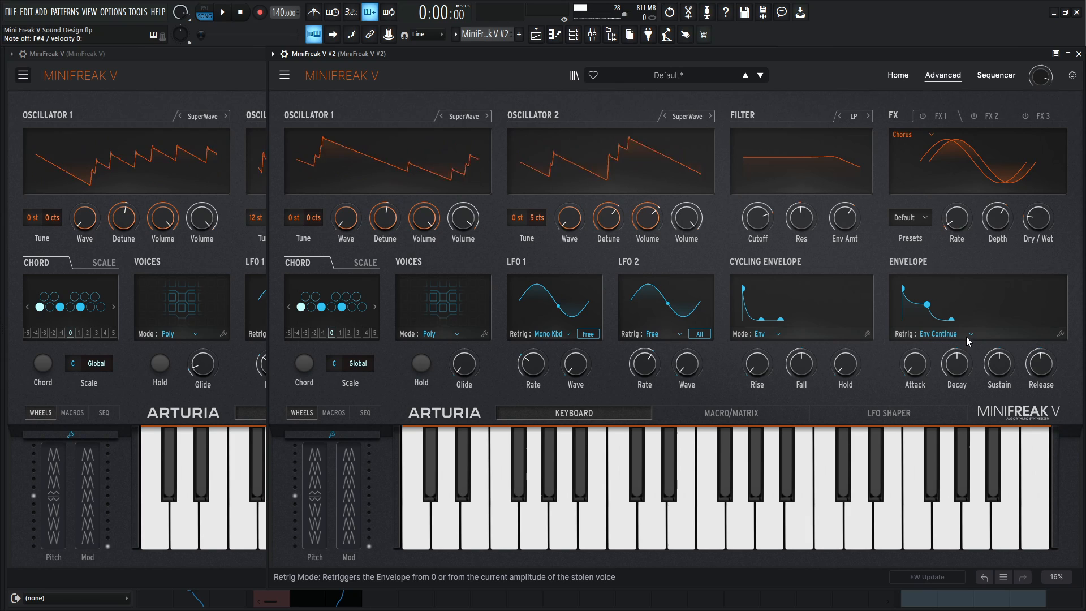
mouse_move(801, 208)
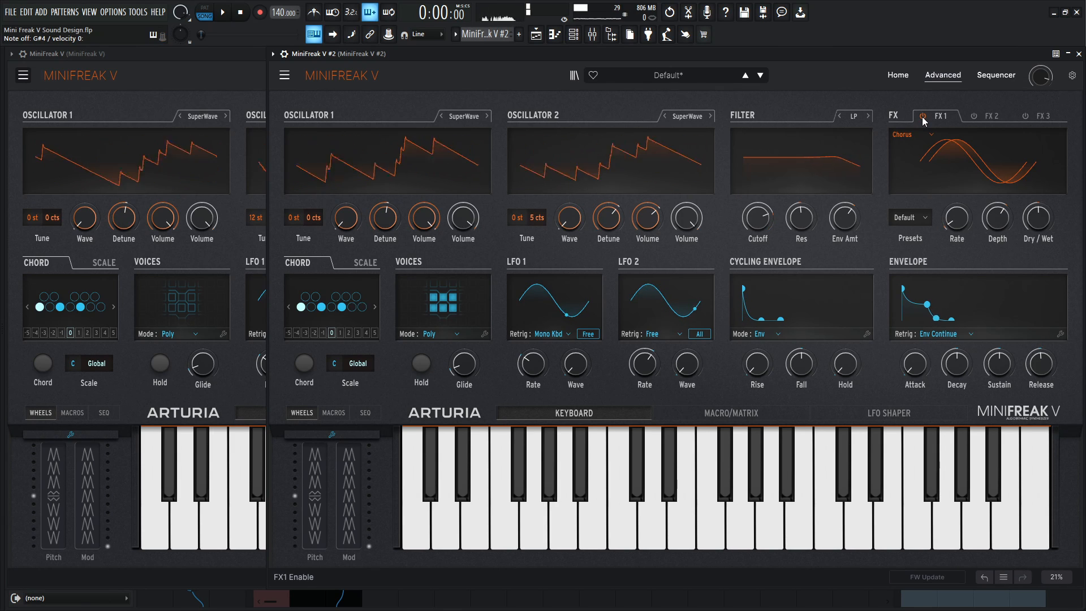
Toggle MiniFreak V #2's FX1 to a Digital delay, checking the original's FX2 delay.
left_click(923, 117)
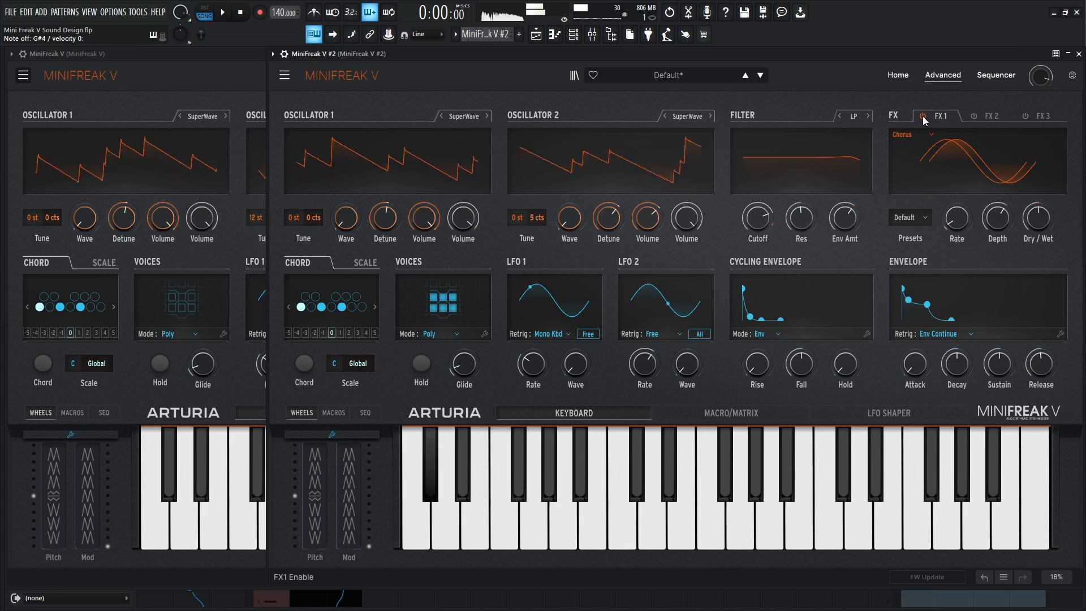
left_click(924, 116)
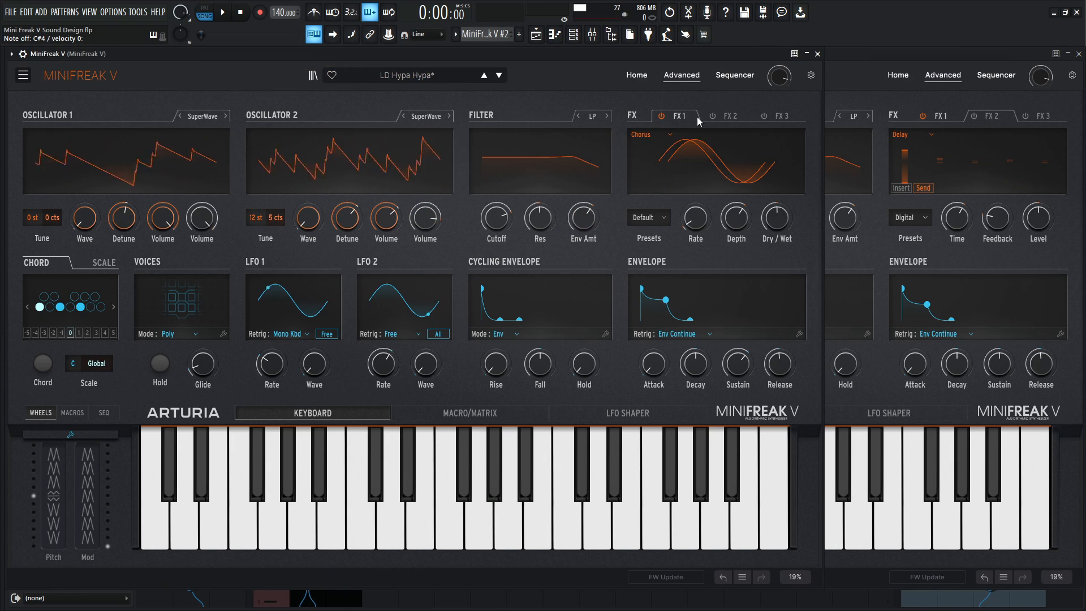
left_click(756, 116)
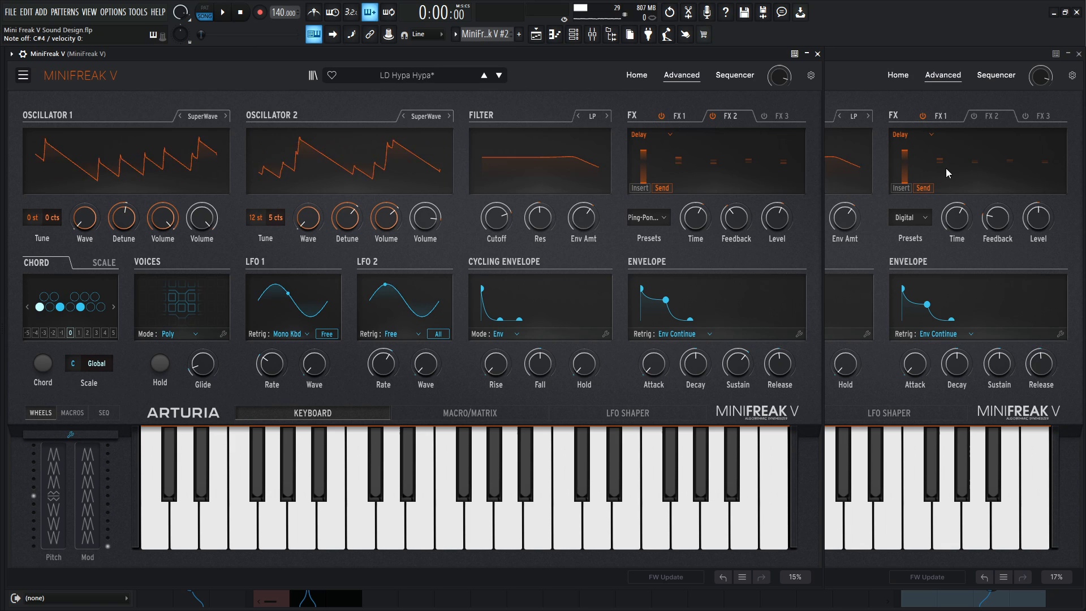
left_click(647, 217)
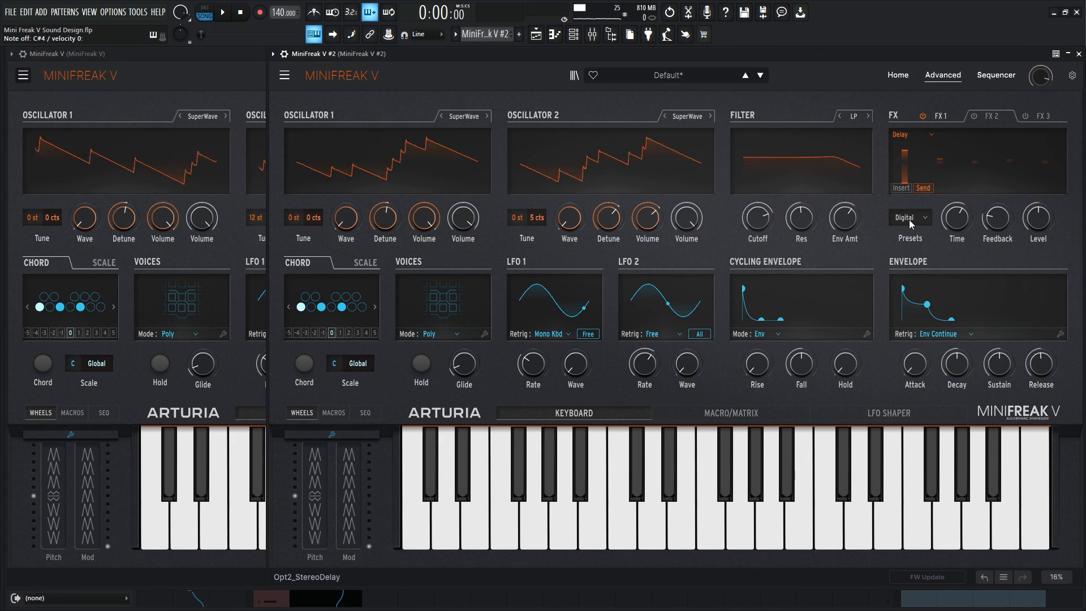
Give the FX1 delay the Ping-Pong preset and set its amount.
left_click(910, 218)
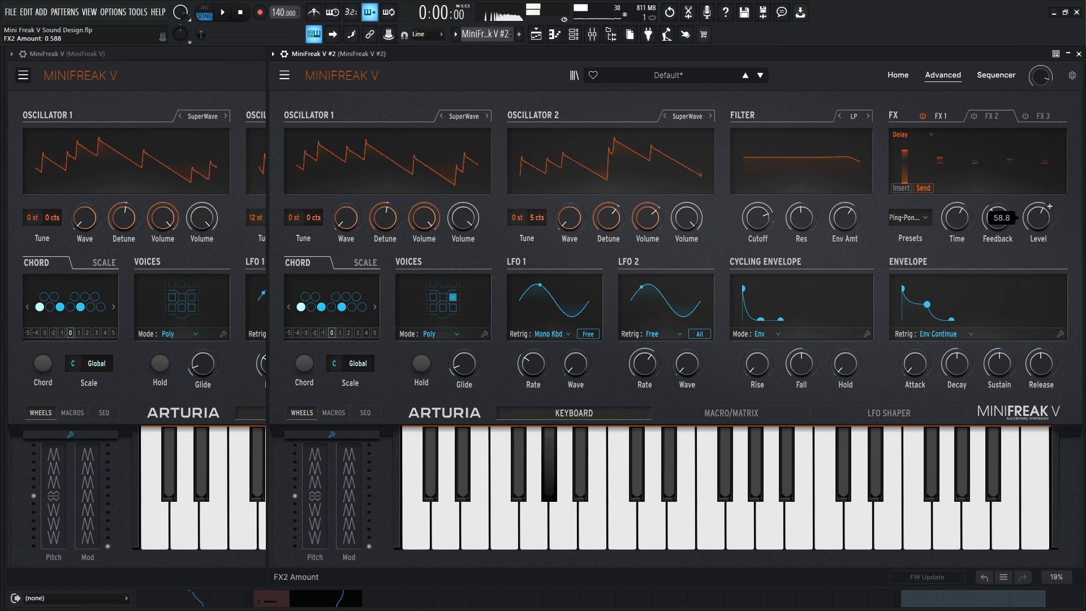
left_click(990, 115)
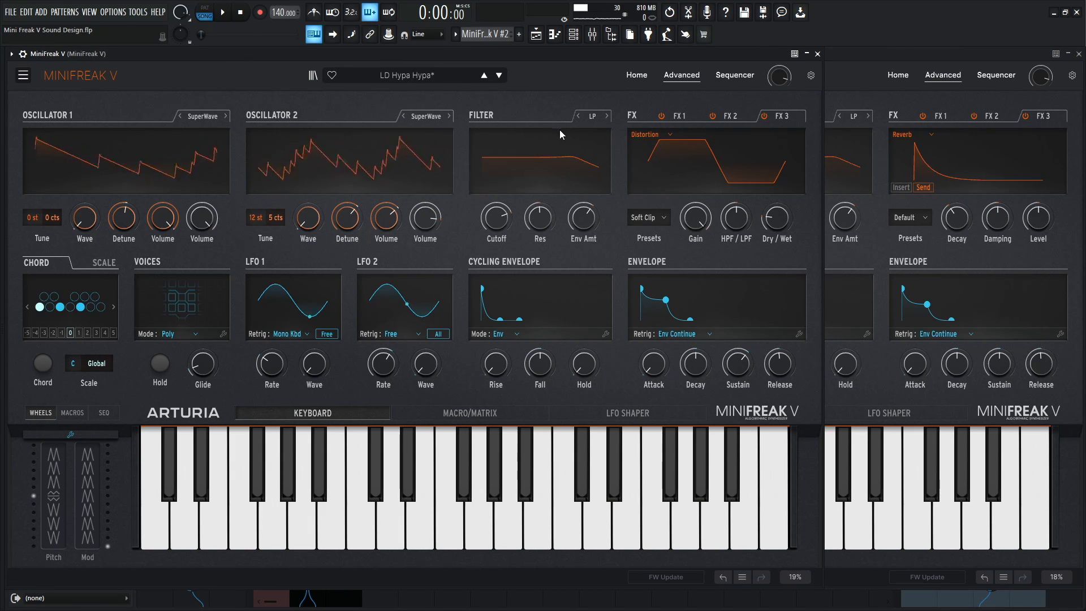
Show MiniFreak V #2's FX3 slot, still holding Reverb.
left_click(761, 116)
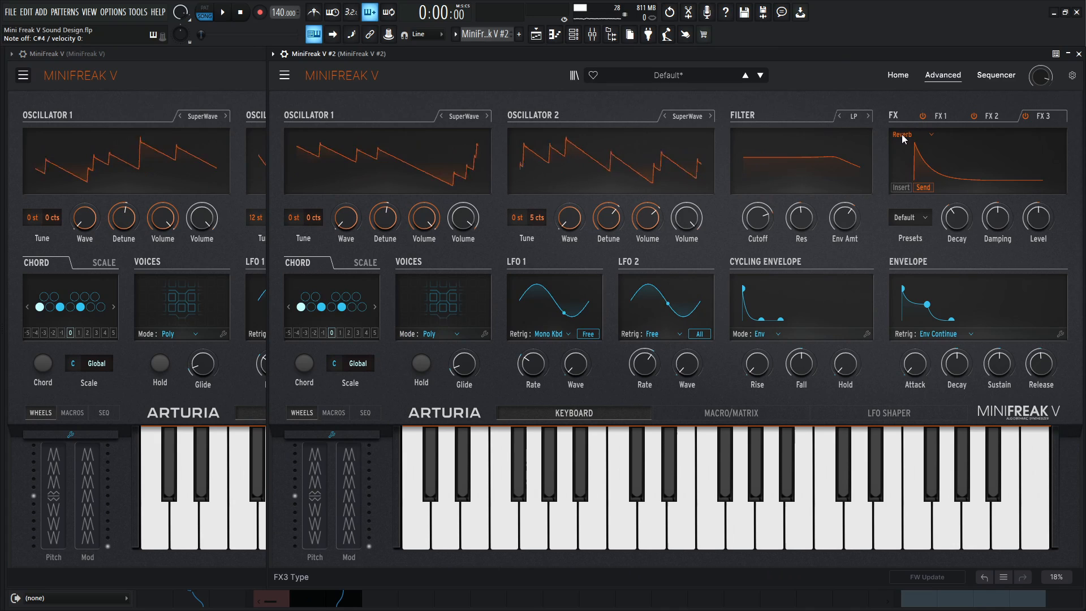
Change FX3 from Reverb to a Soft Clip Distortion, matching the first instance.
left_click(913, 135)
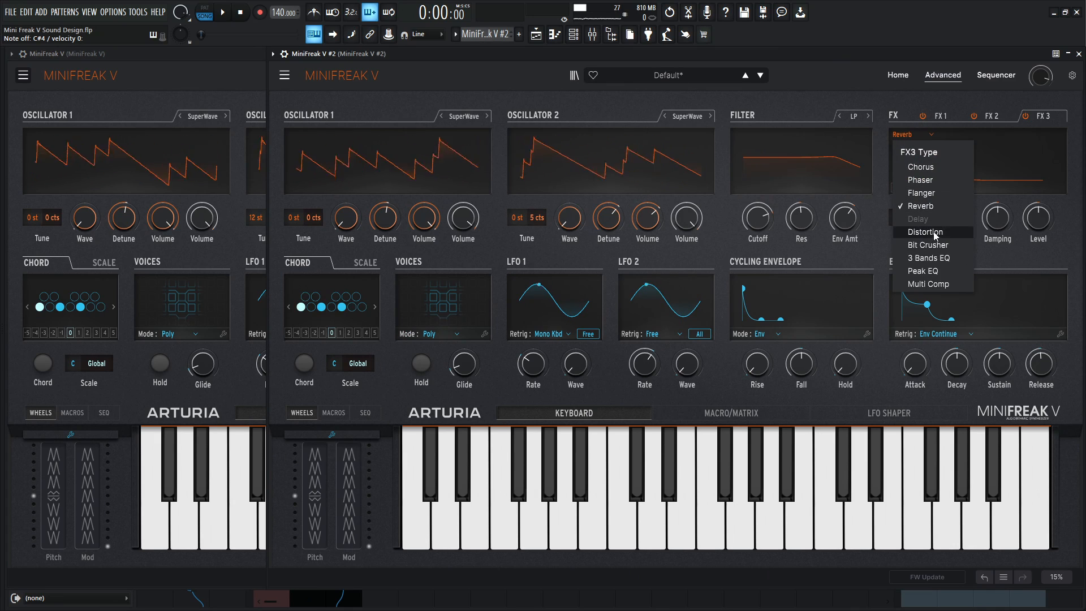
left_click(925, 232)
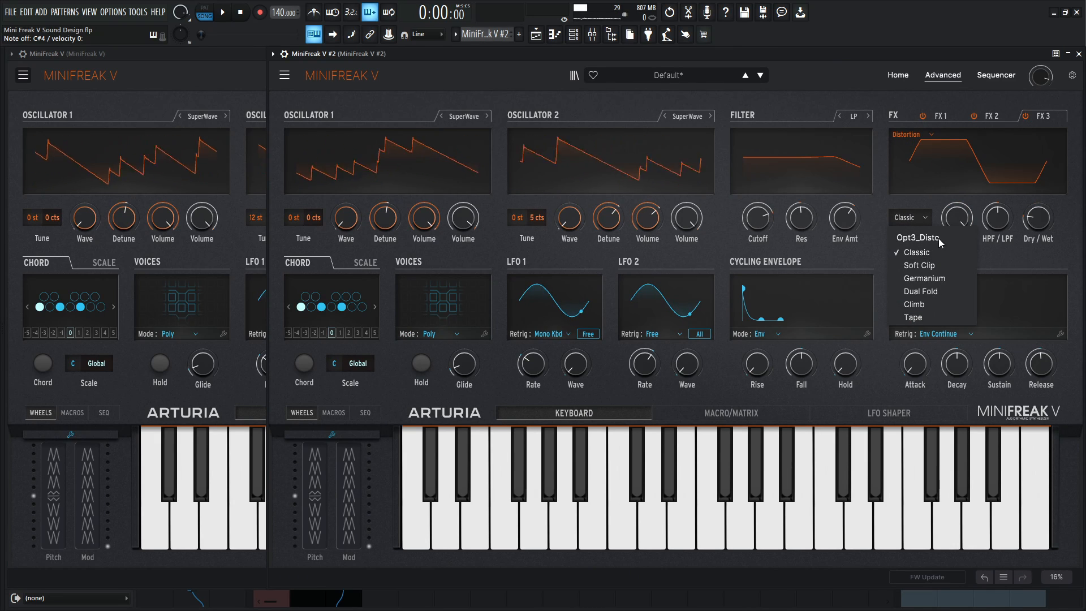
left_click(919, 265)
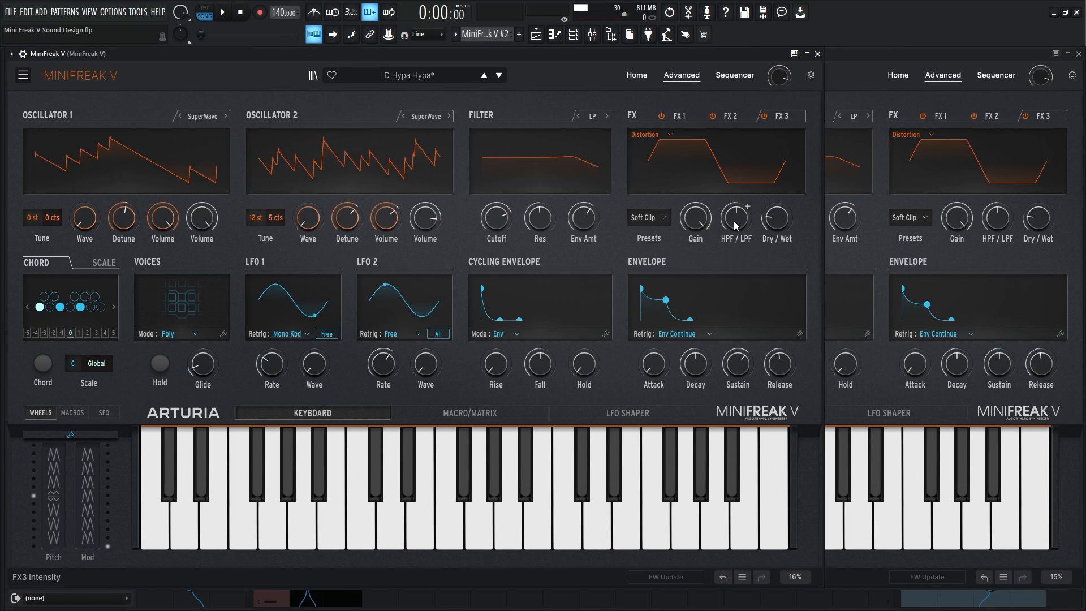
mouse_move(735, 223)
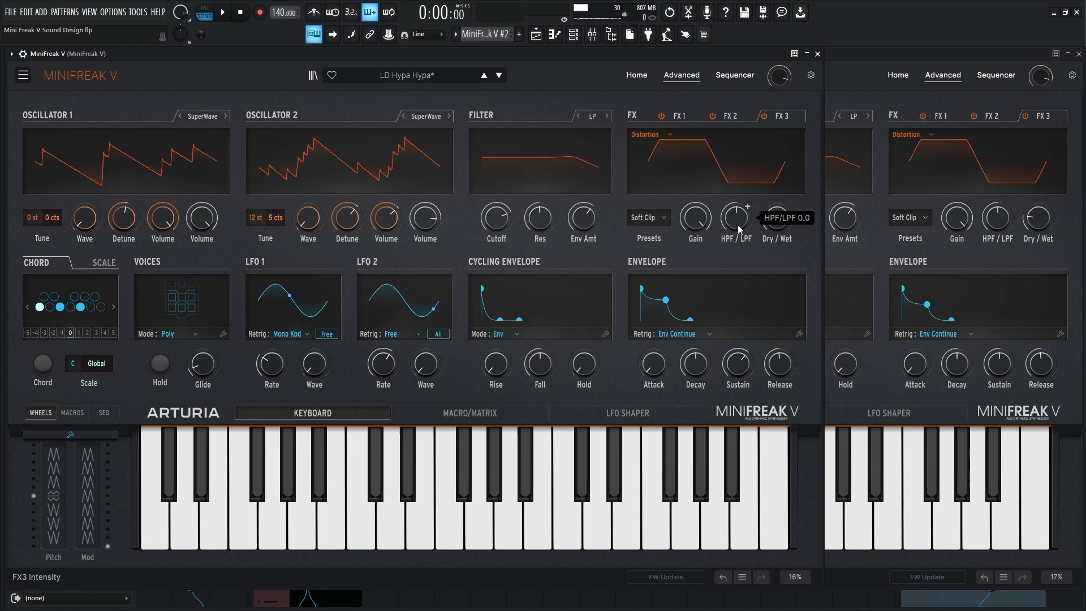
mouse_move(1015, 227)
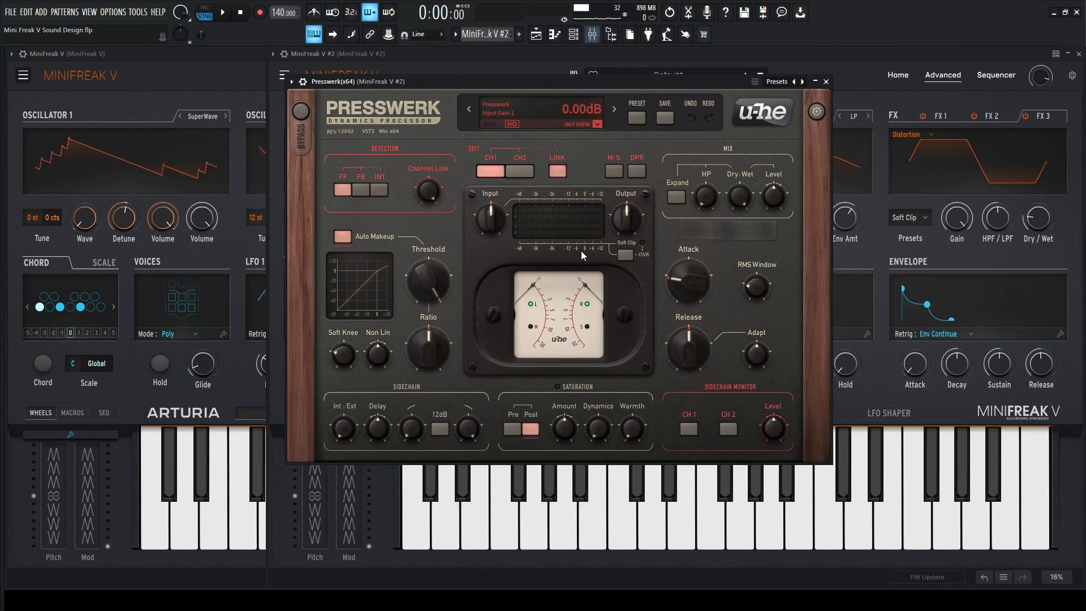
Switch Presswerk to Easy Compressor, threshold about -18.6 dB, and toggle Soft Clip.
left_click(597, 124)
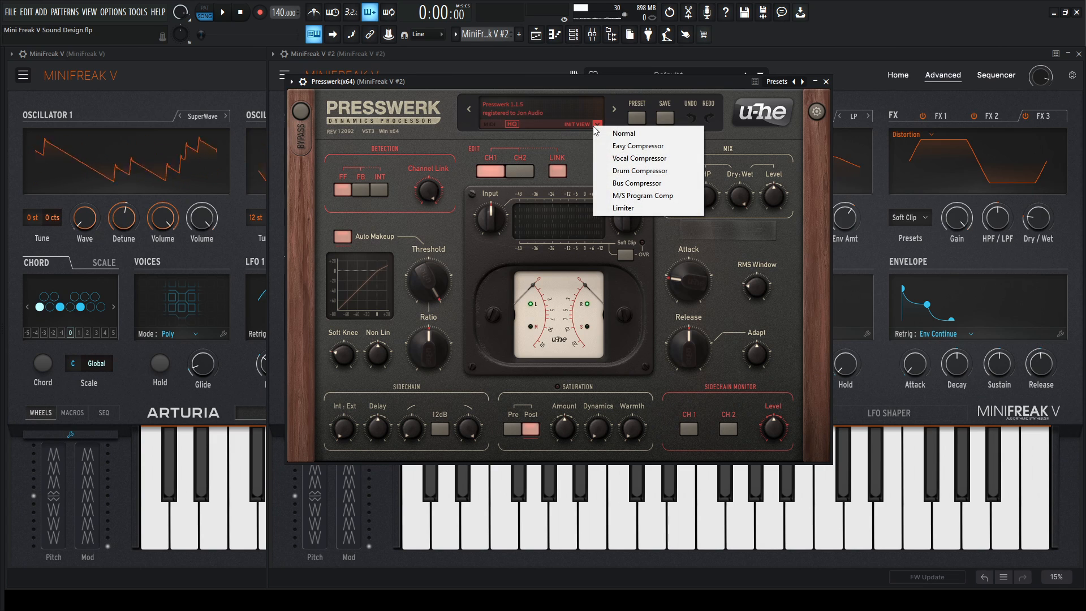
left_click(637, 146)
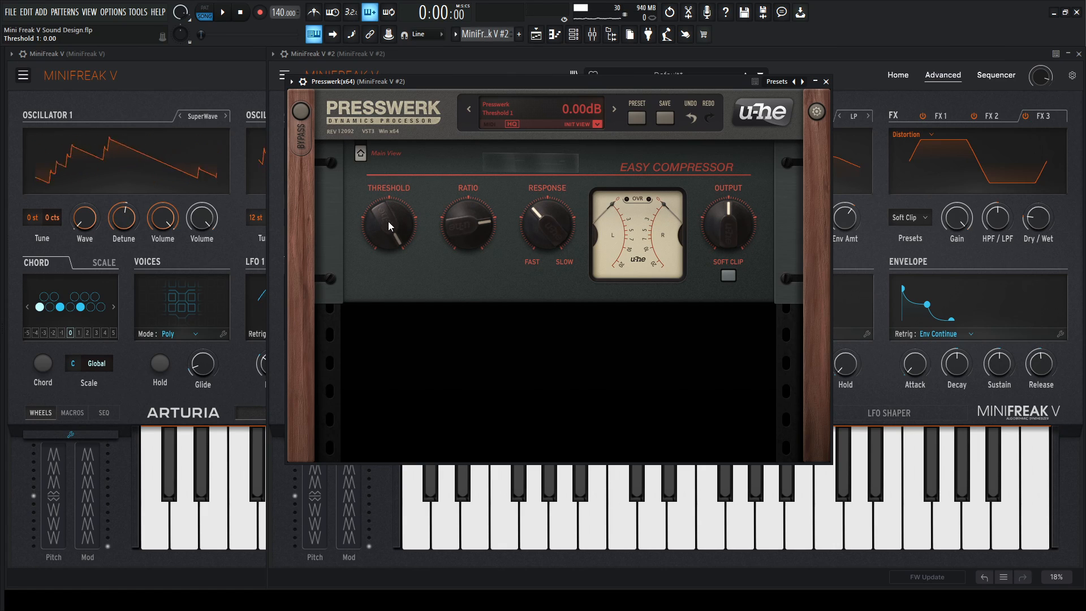
left_click_drag(389, 222, 395, 260)
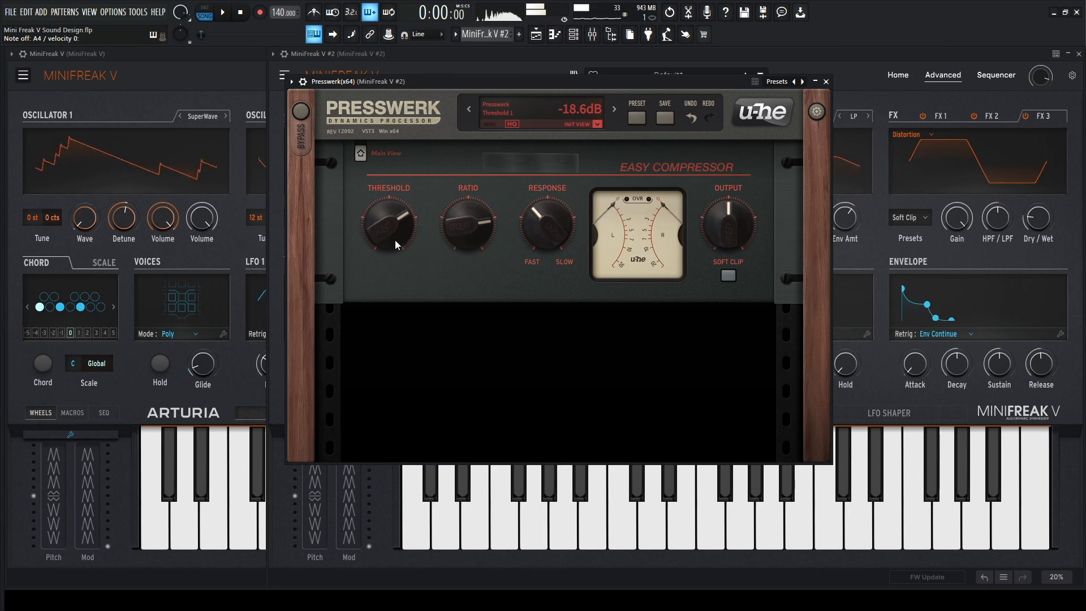
left_click(221, 13)
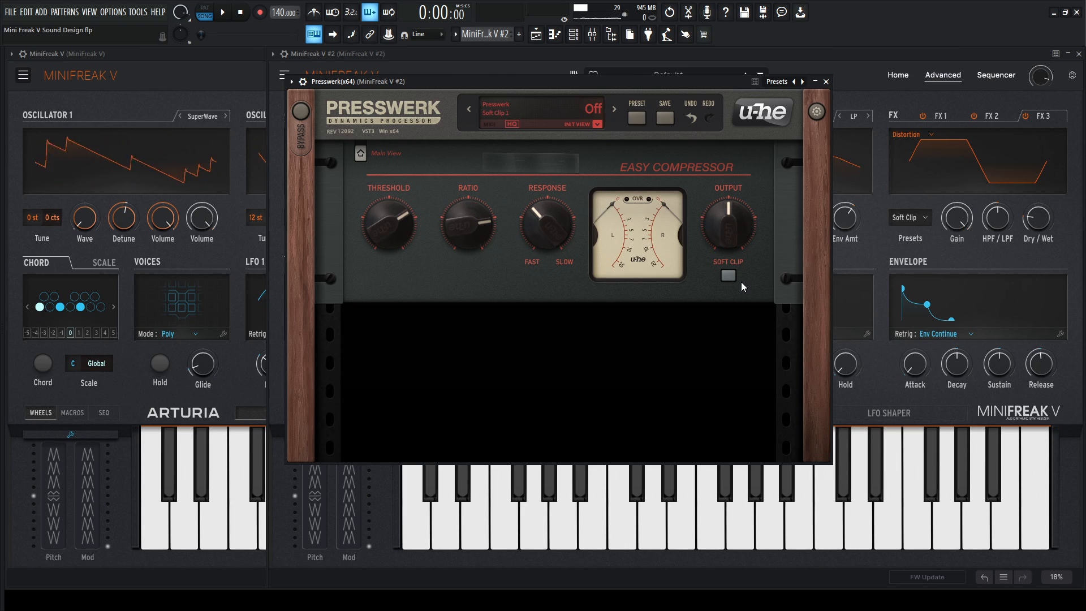
left_click(727, 276)
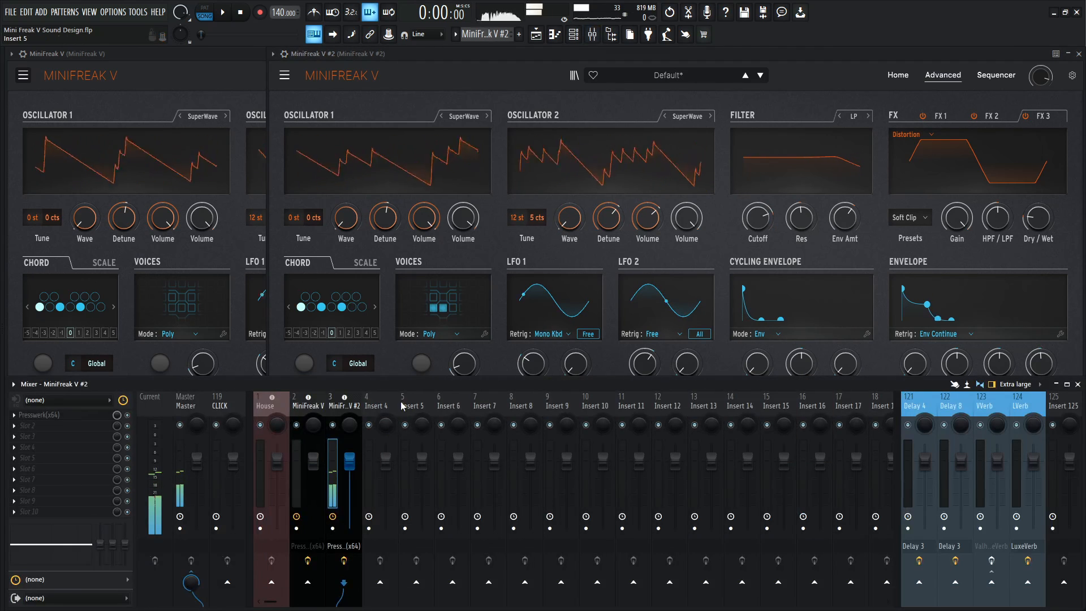
mouse_move(990, 581)
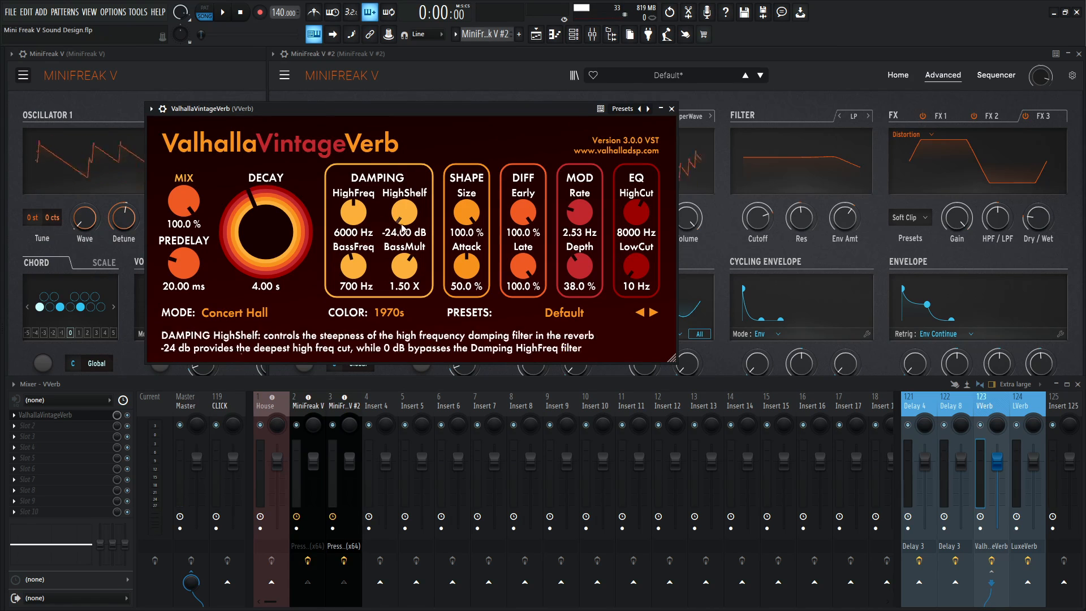
Switch the VintageVerb send from Concert Hall to Dirty Plate mode and close the reverb.
left_click(233, 313)
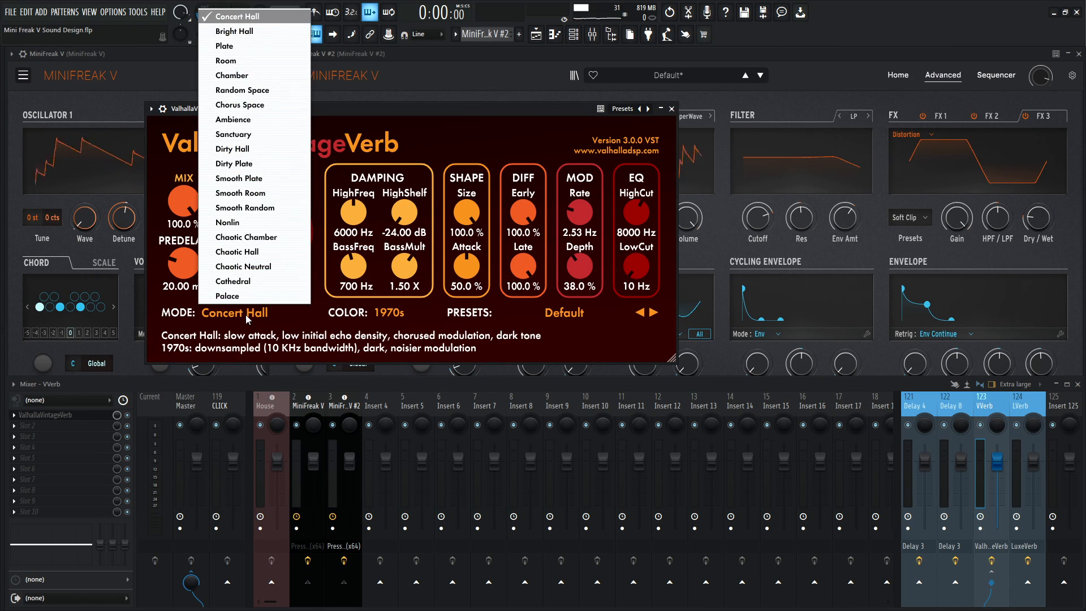
left_click(235, 163)
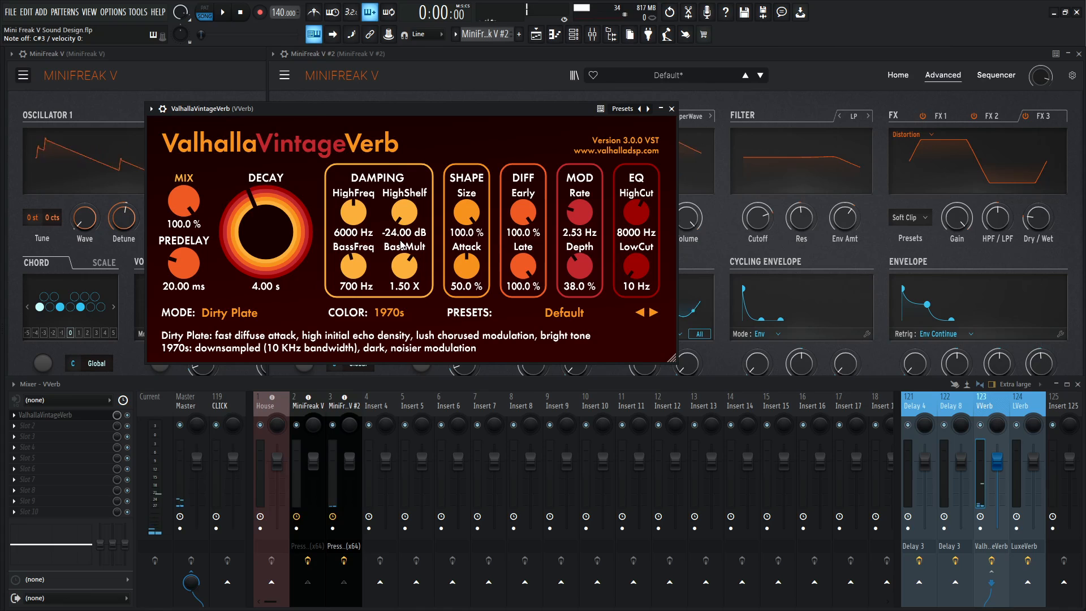
mouse_move(672, 108)
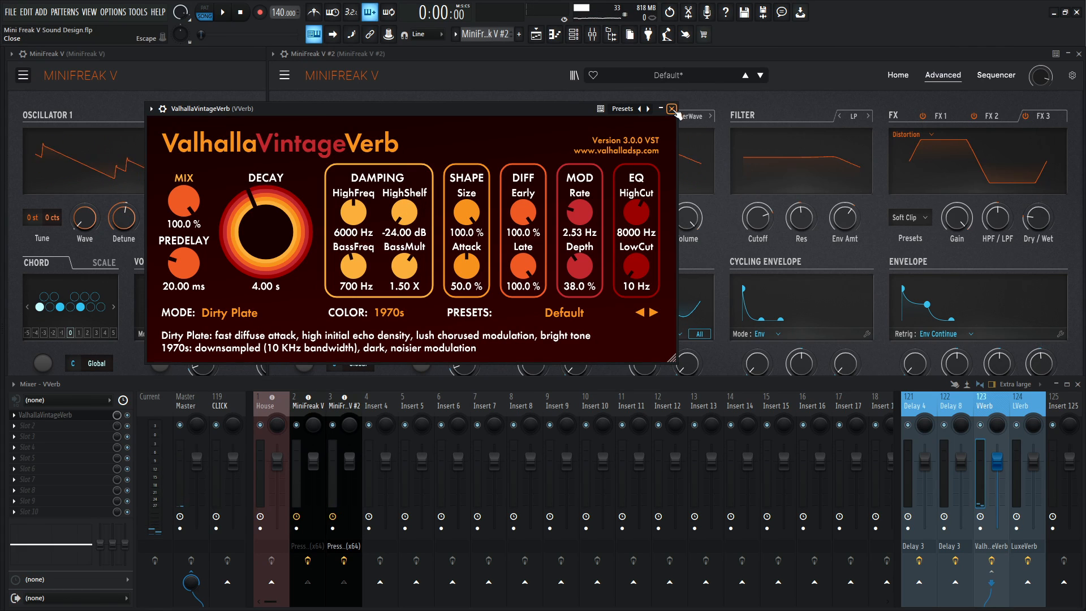
left_click(671, 108)
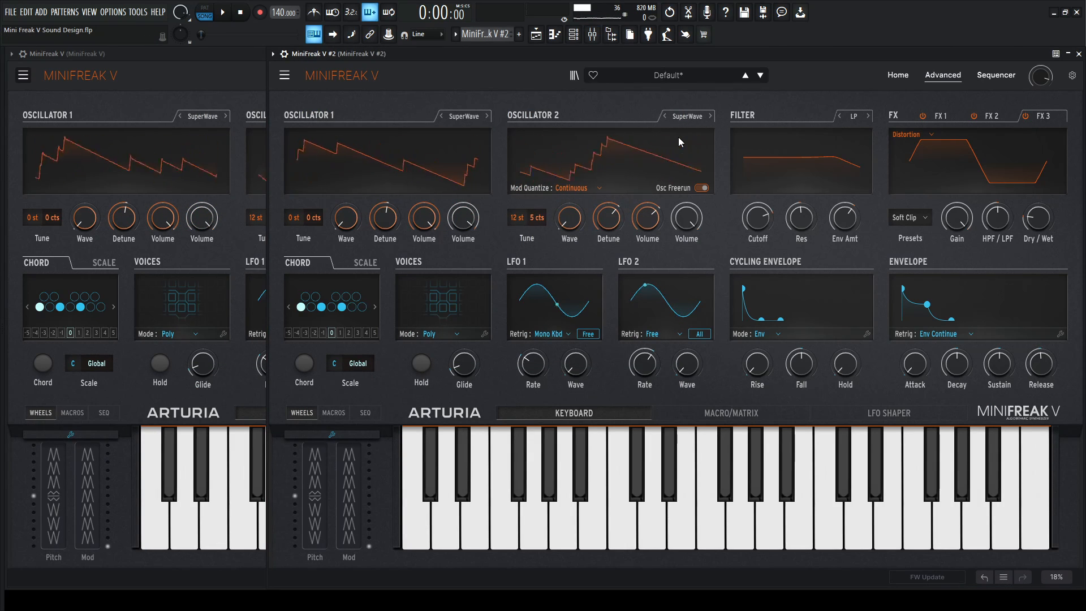